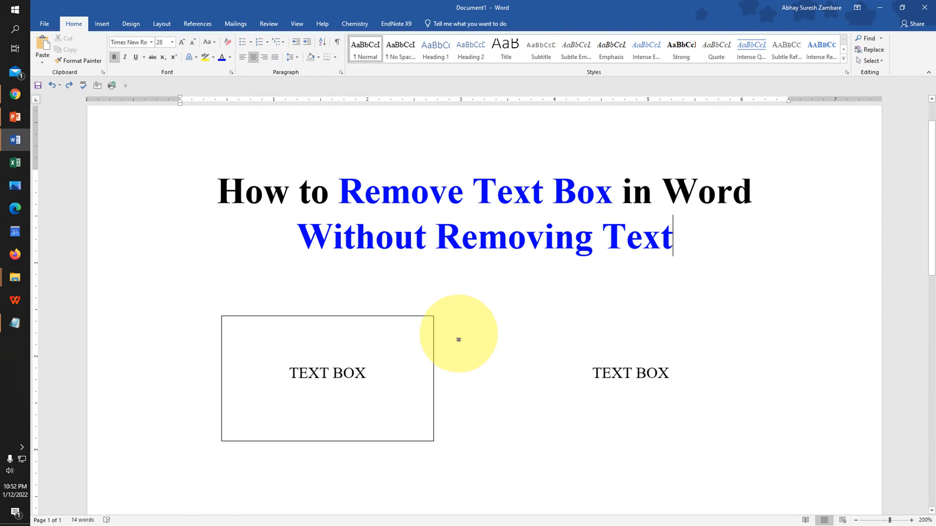
mouse_move(249, 430)
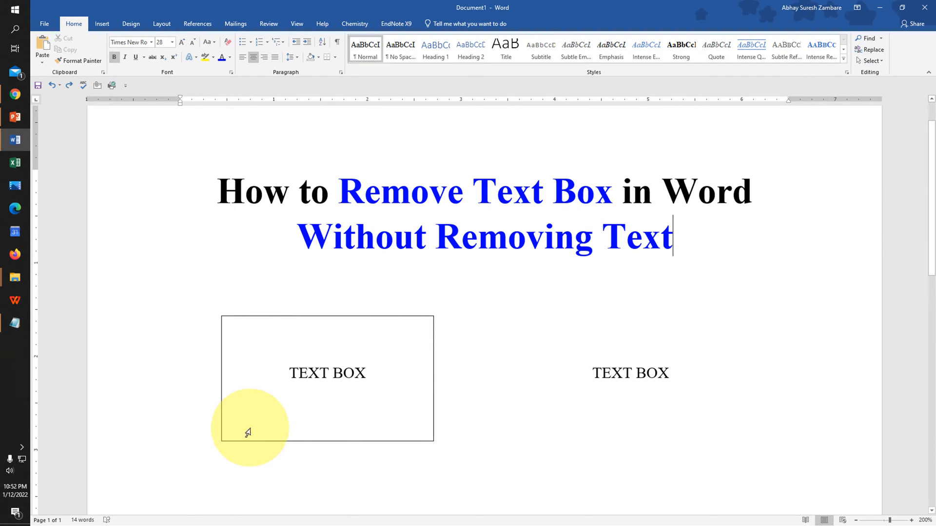
- Select the outlined text box, then the borderless TEXT BOX copy on the right
click(630, 373)
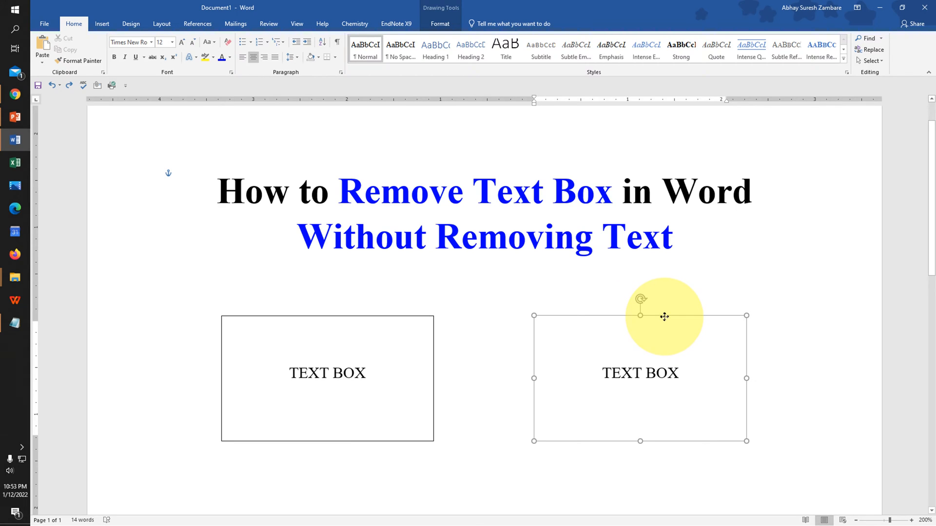
click(633, 423)
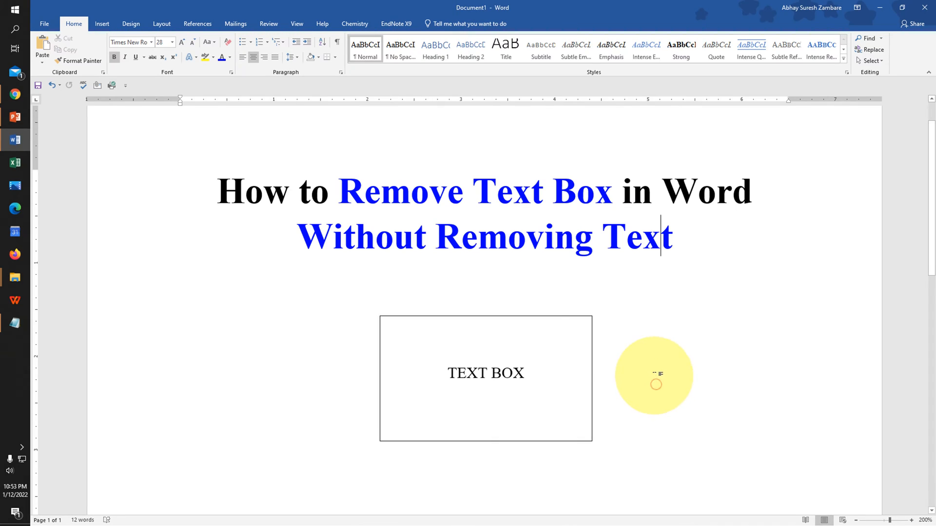
mouse_move(540, 315)
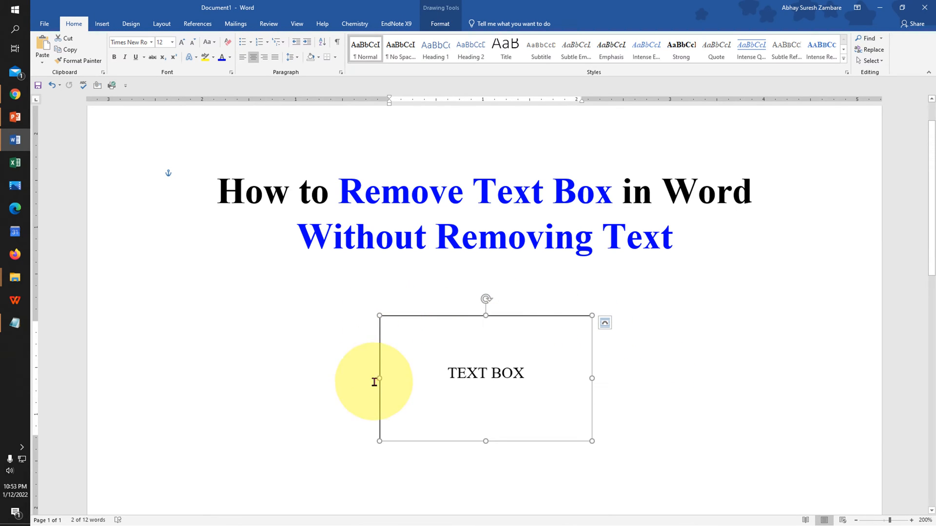
mouse_move(580, 428)
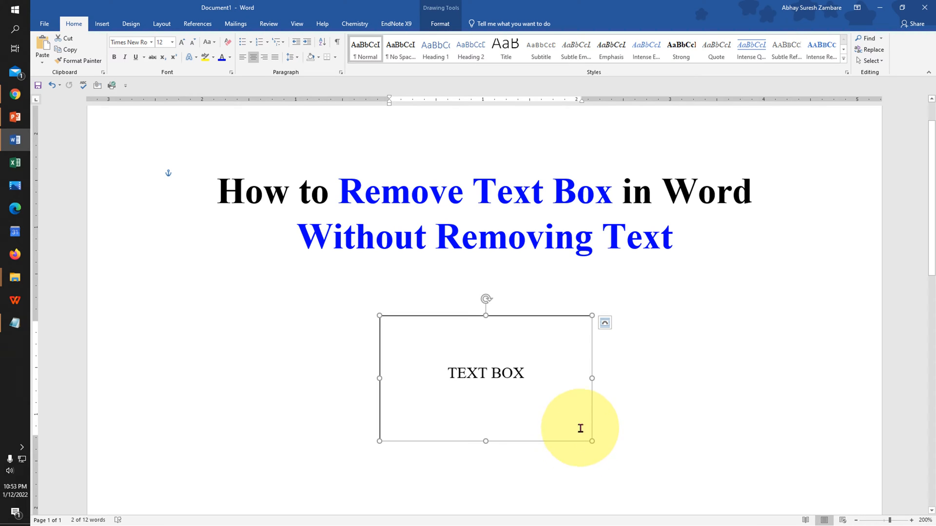
mouse_move(558, 316)
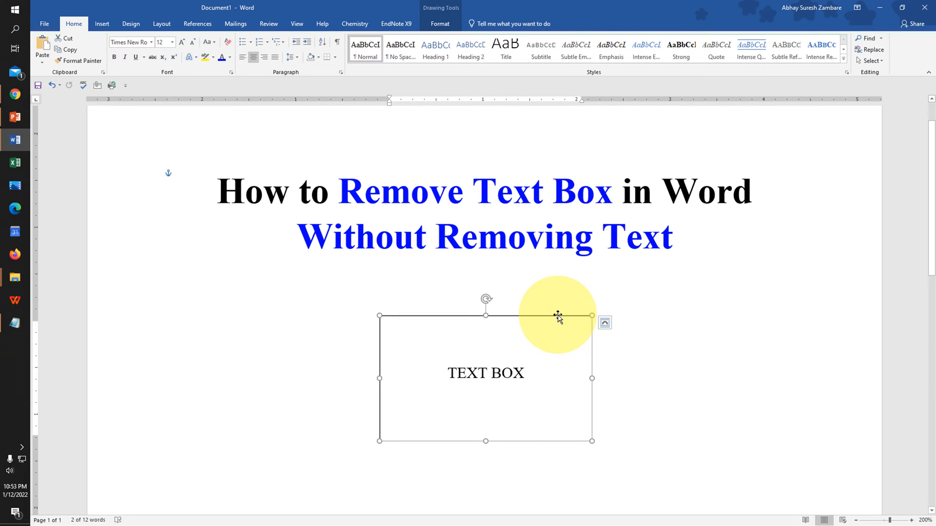
- Bring up the context menu on the outlined text box's border
right_click(558, 315)
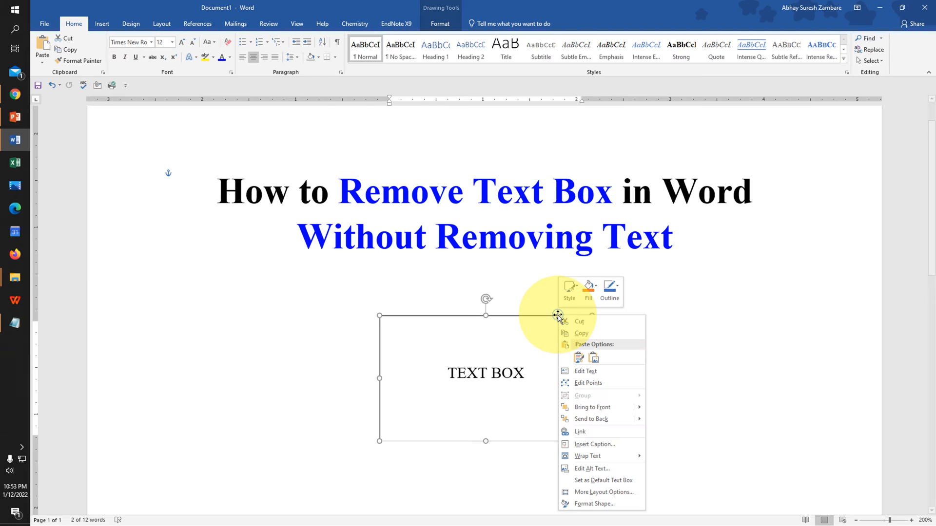
mouse_move(584, 371)
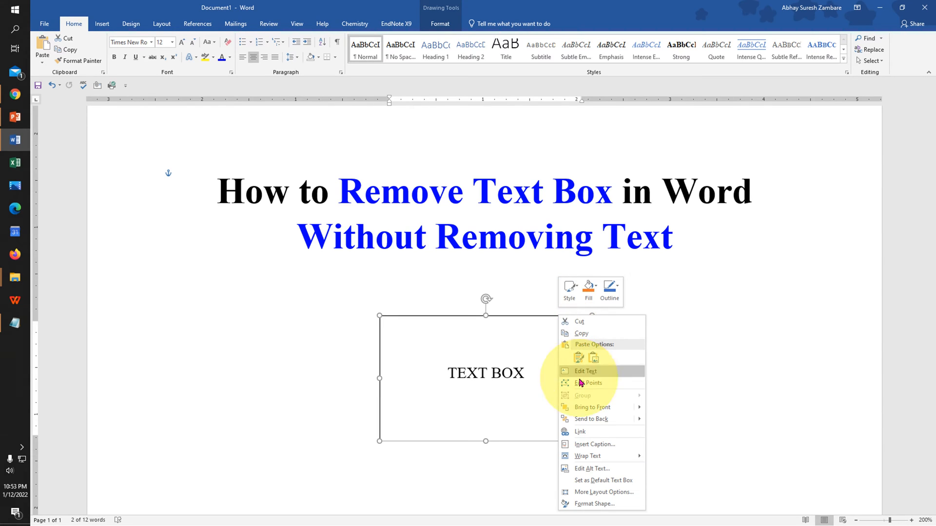
mouse_move(600, 504)
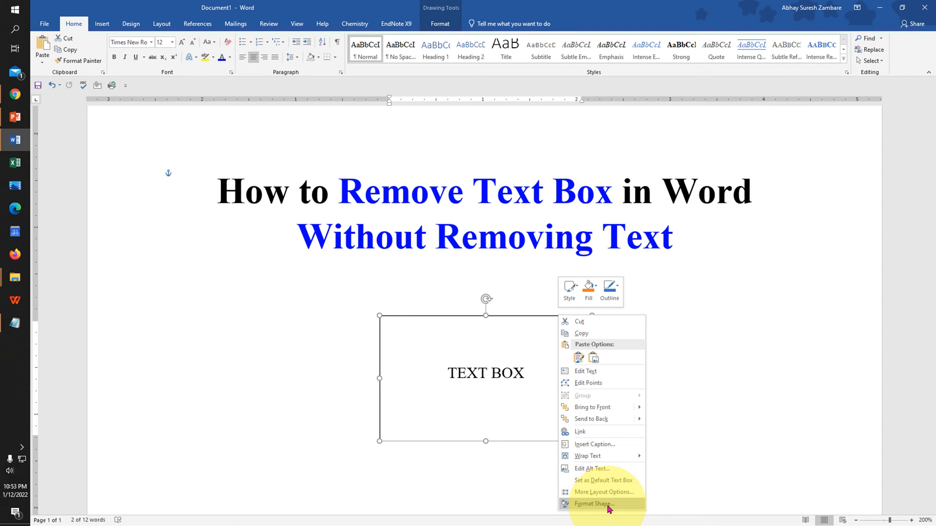
- In the Format Shape pane, expand the Line settings and choose No line
click(607, 508)
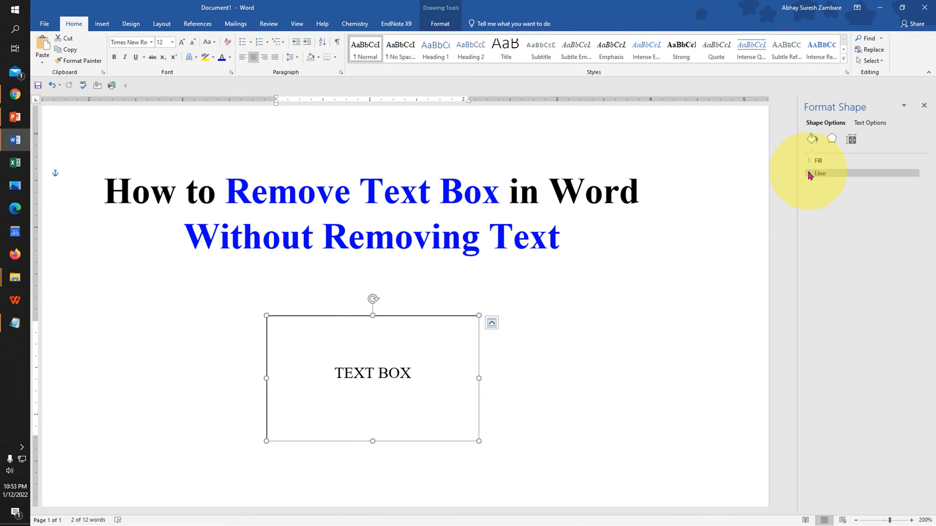
click(820, 173)
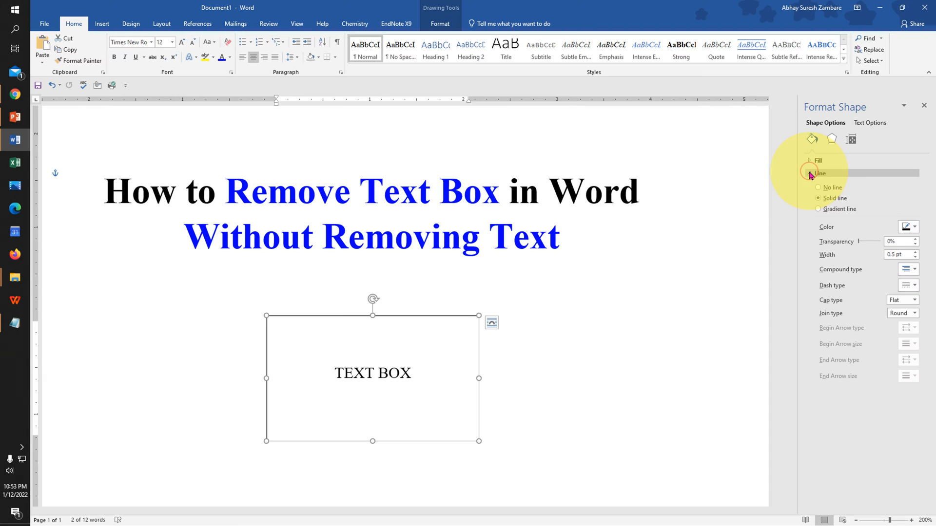
mouse_move(808, 180)
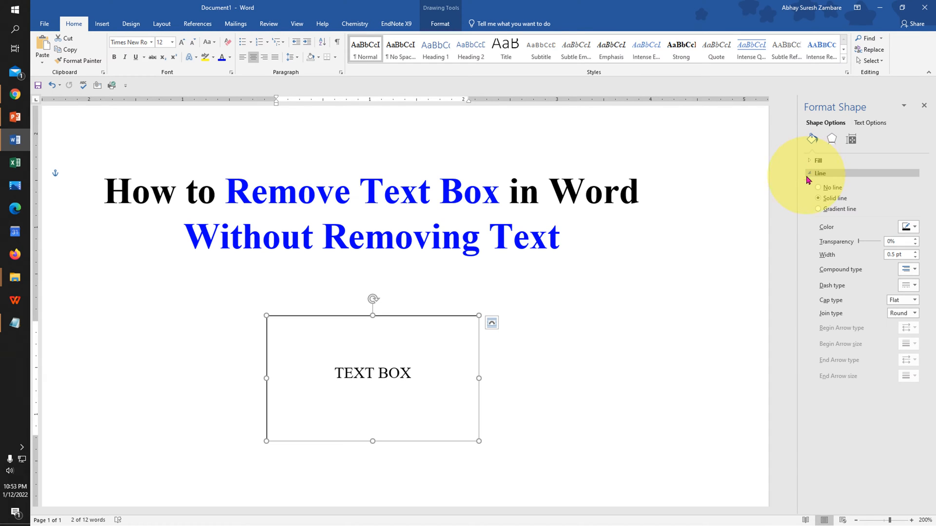
mouse_move(810, 197)
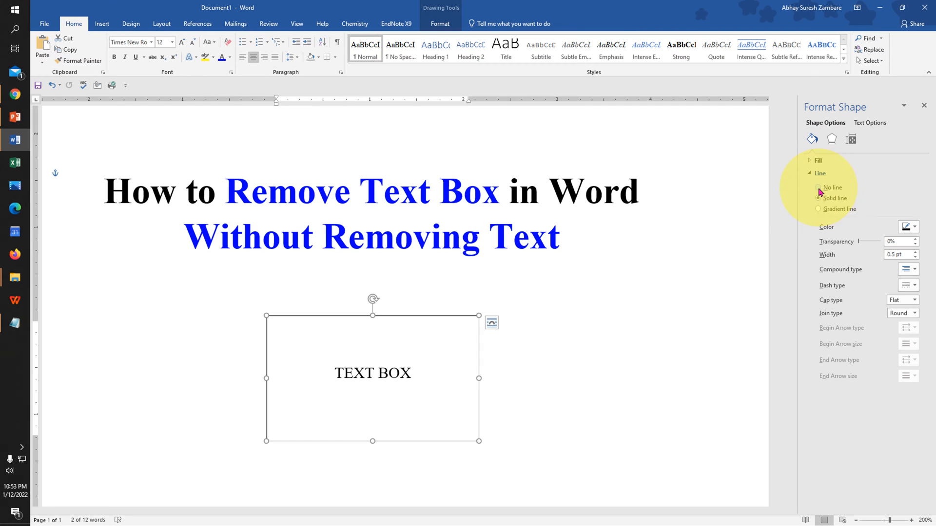
click(818, 199)
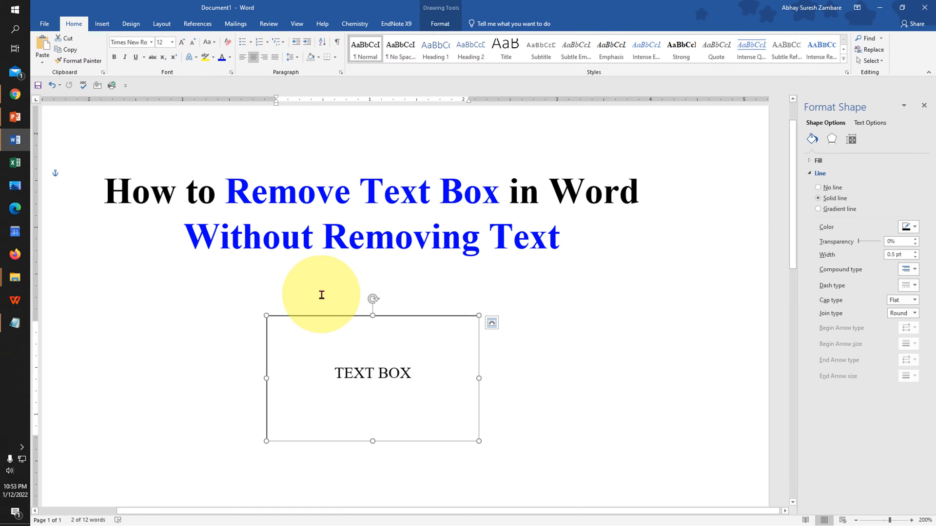
mouse_move(463, 309)
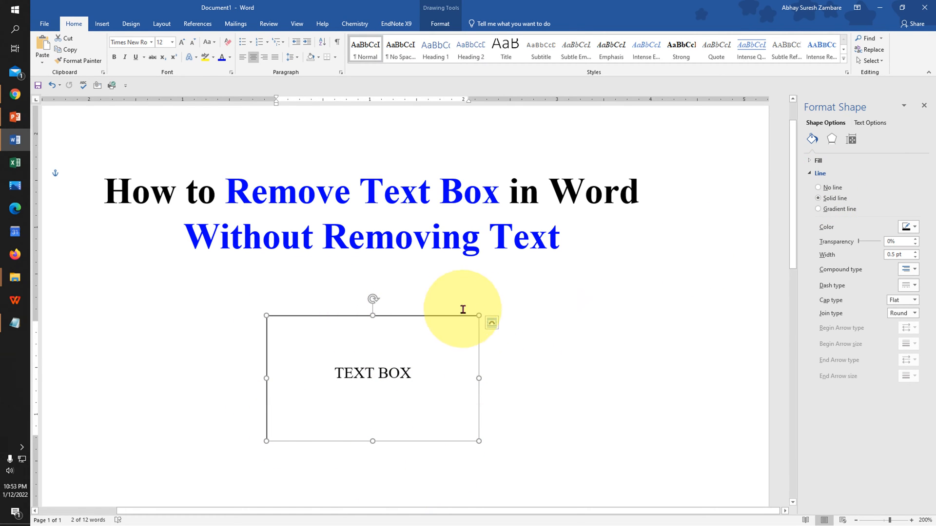